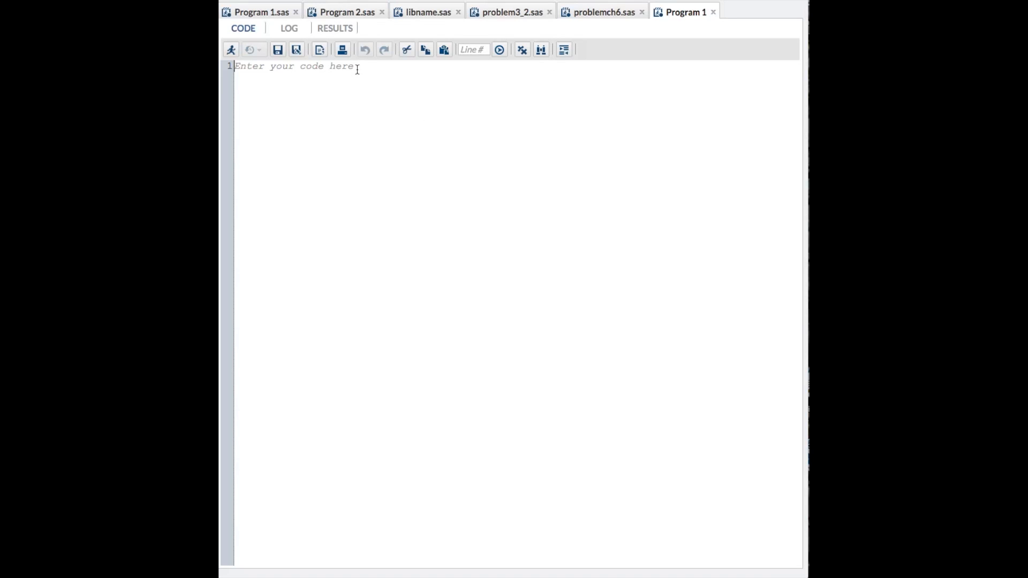
Step: Write LIBNAME mydata "/courses/u_nu.edu1/i_1148674/c_7153" access=readonly; and start a new line
type("libname mydata \"/courses/u_nu.edu1/i_1148674/c_7153\" access=readonly;")
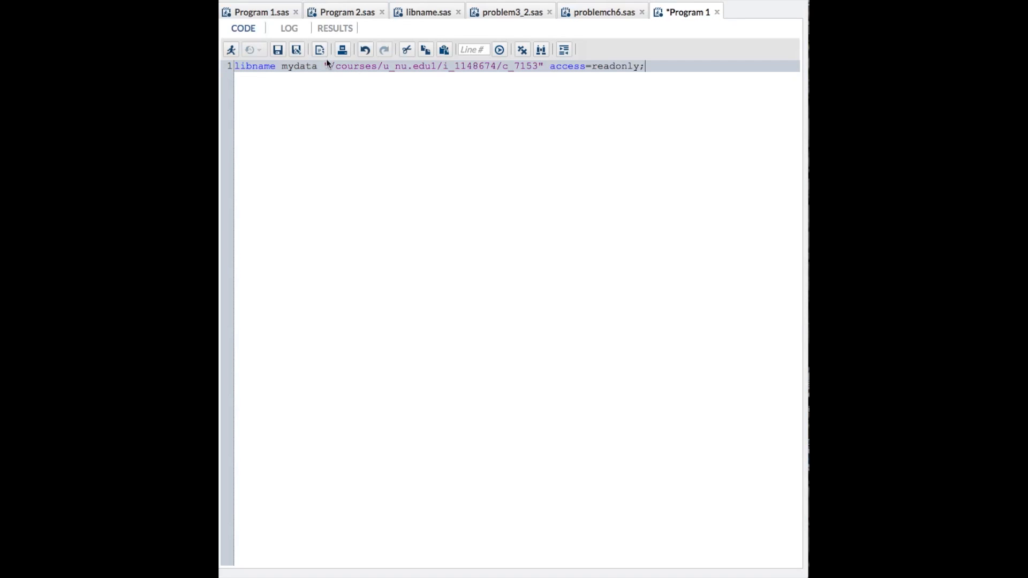
double_click(256, 66)
type("LIBN")
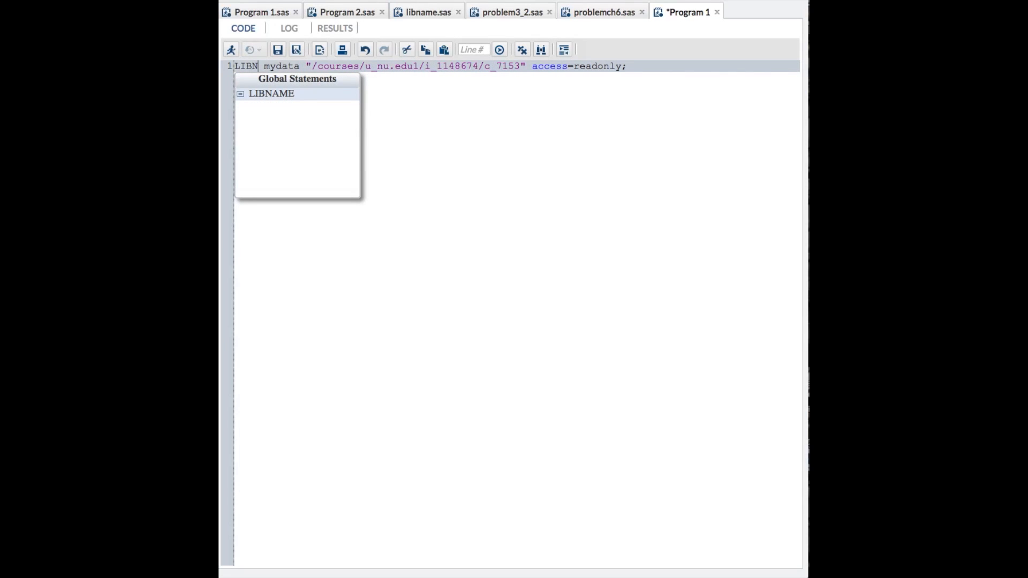
key("Tab")
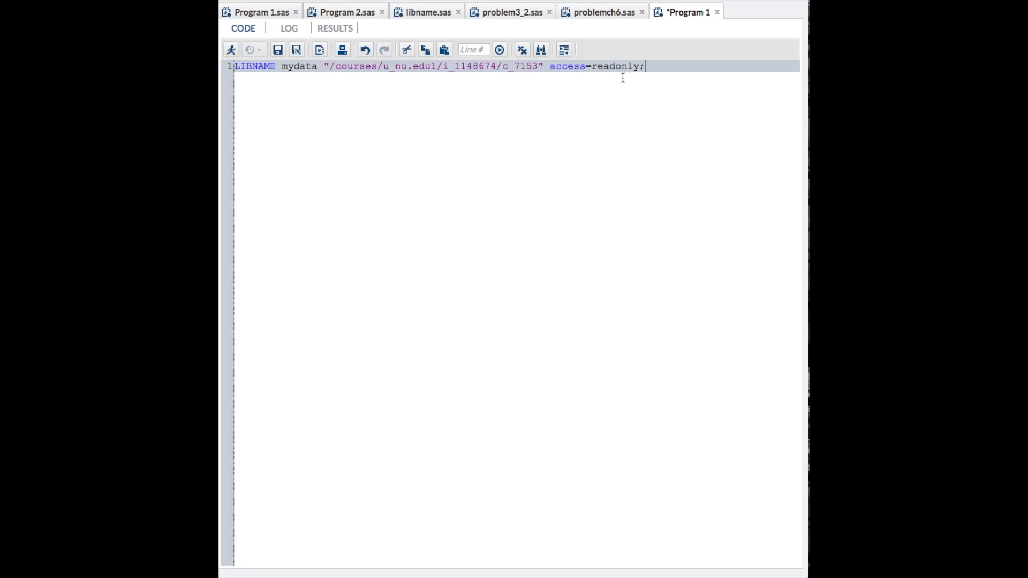
mouse_move(661, 76)
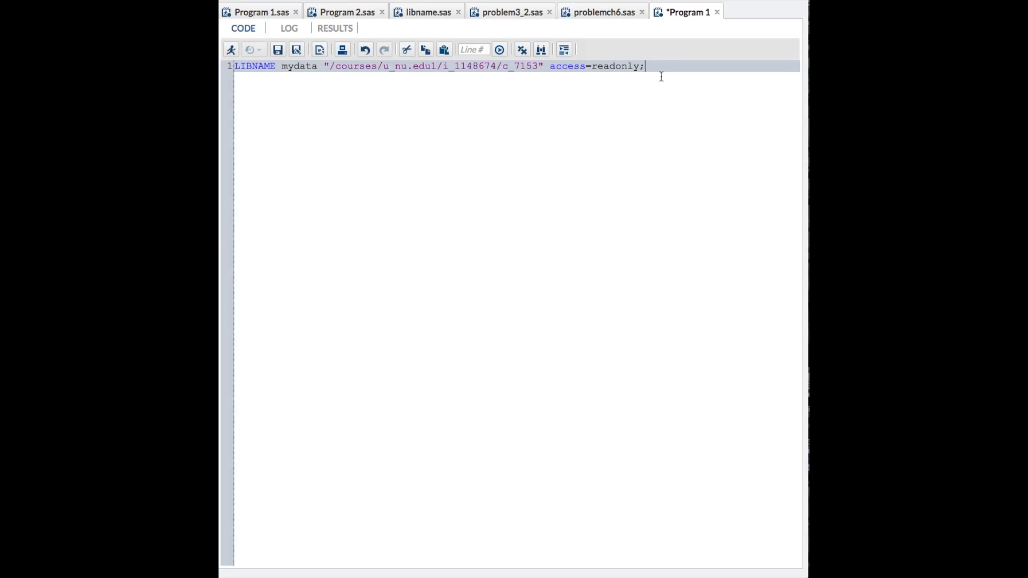
key("enter")
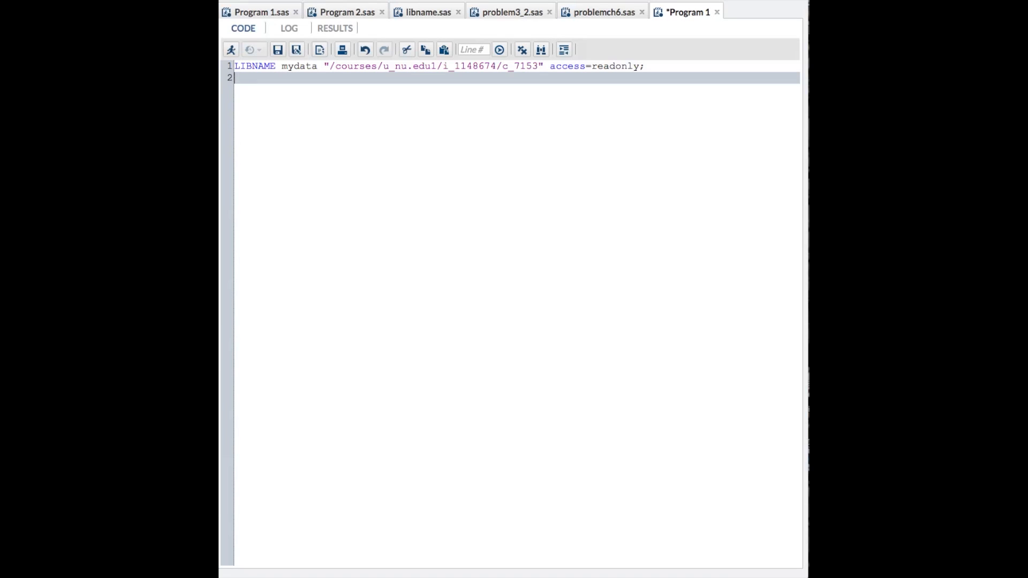
Step: Add the comment /* Compute confidence intervals for the mean */ and begin typing PROC
type("/*")
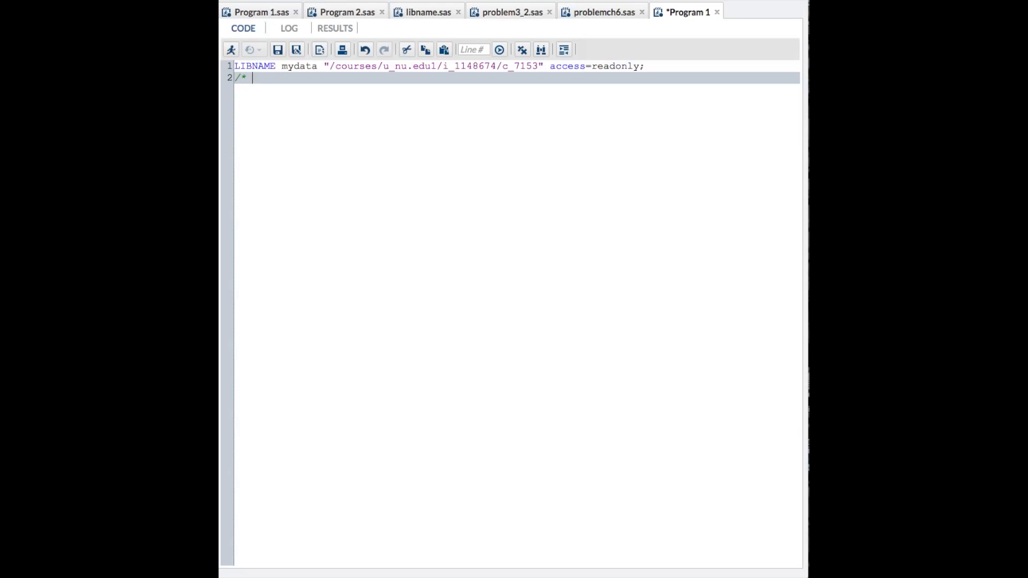
type("Computer")
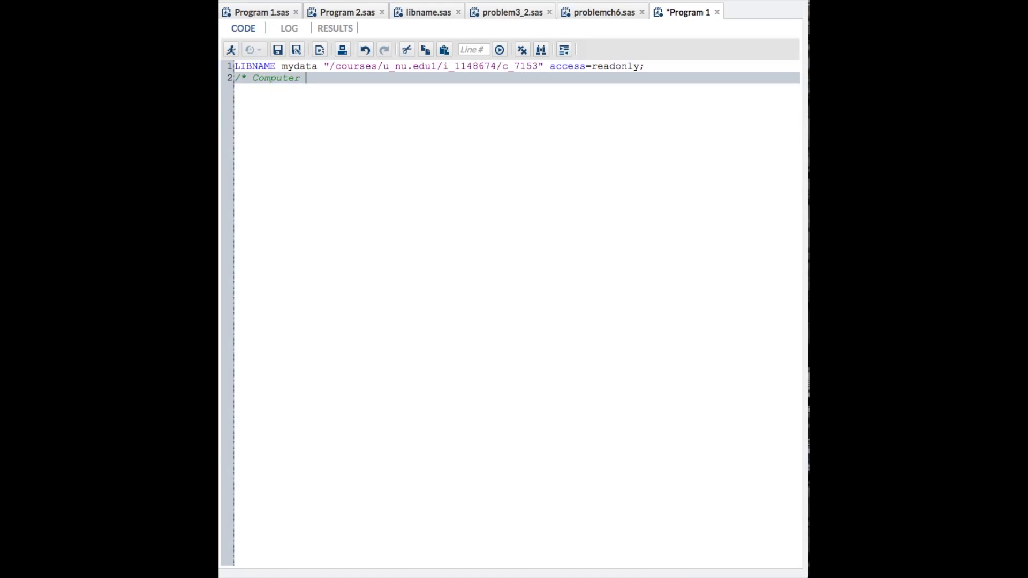
type("c")
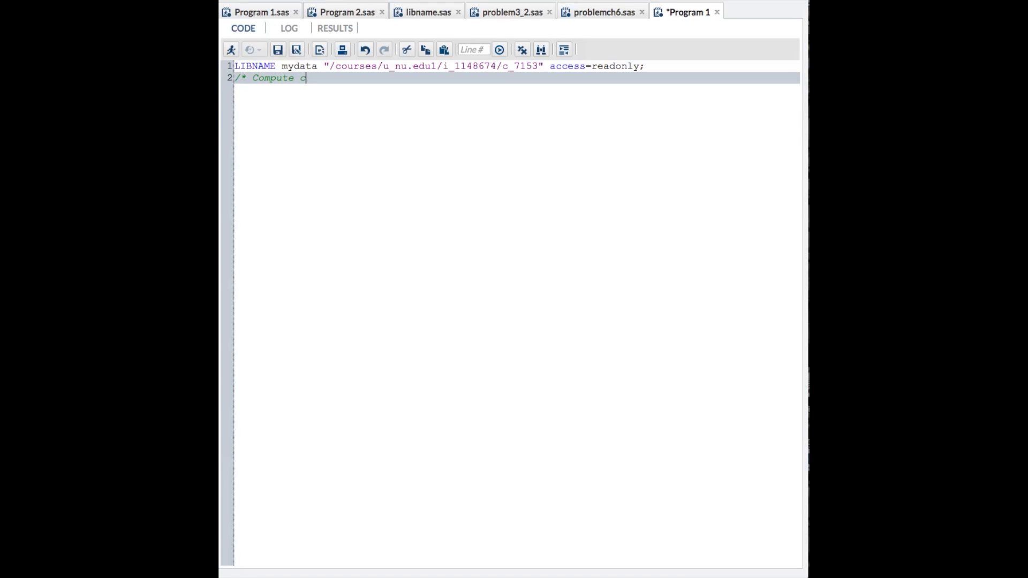
type("ond")
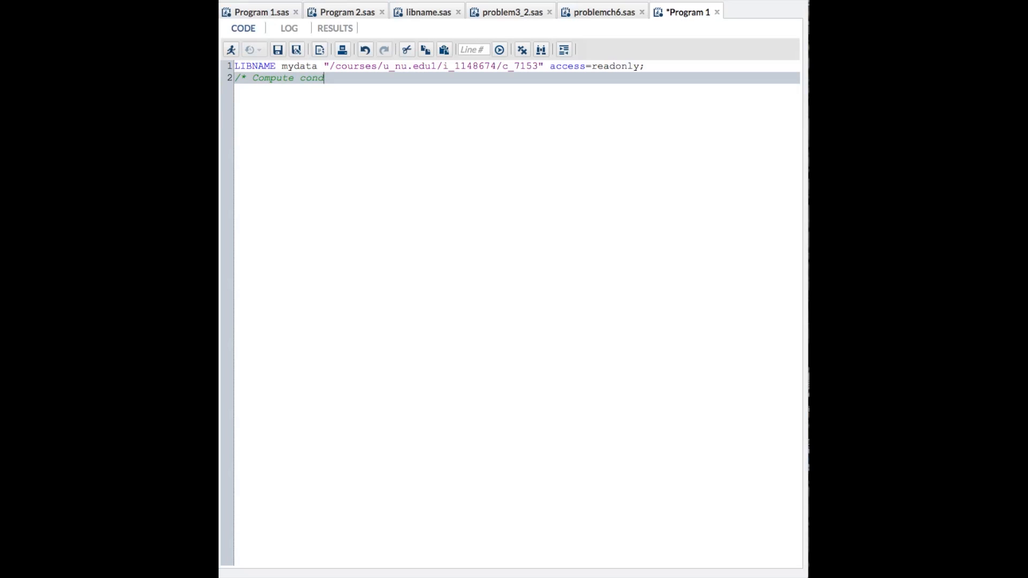
type("idence intervals for")
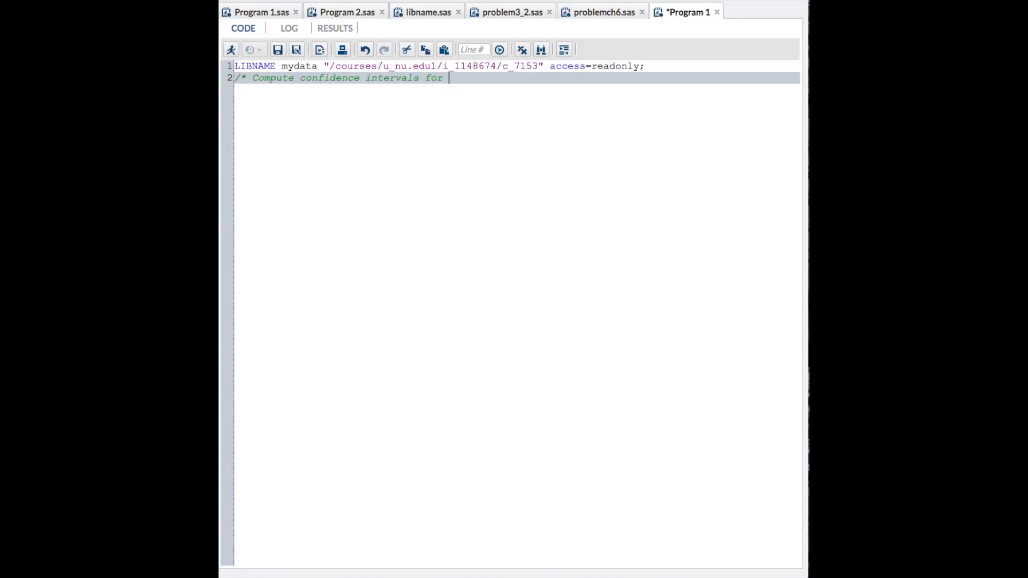
type("the mean")
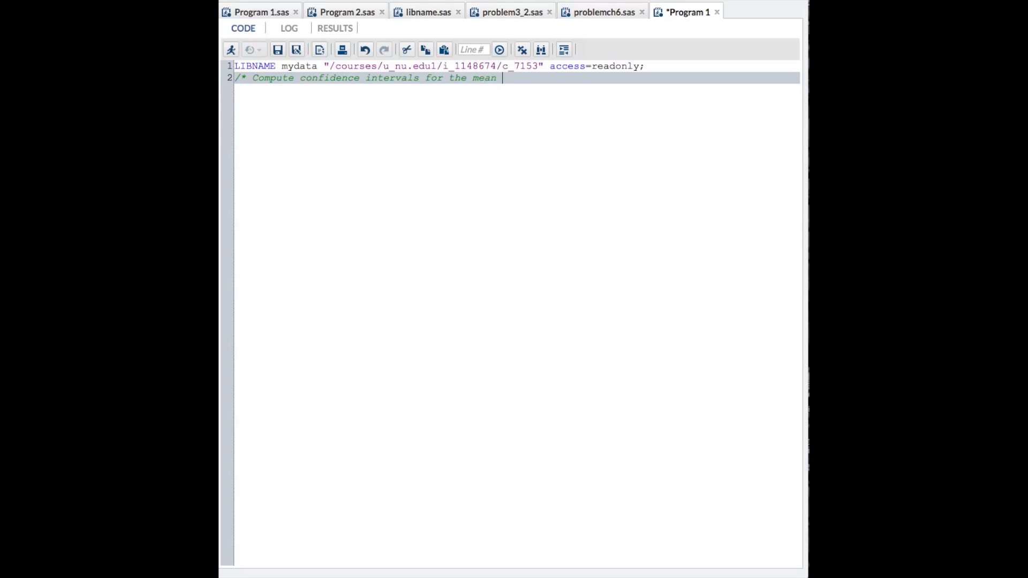
type("*")
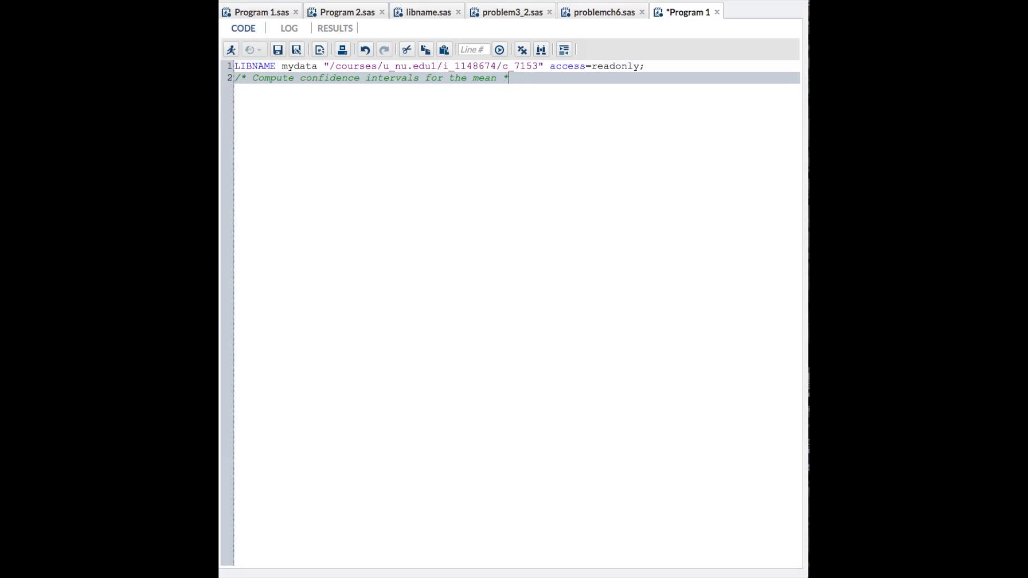
type("/")
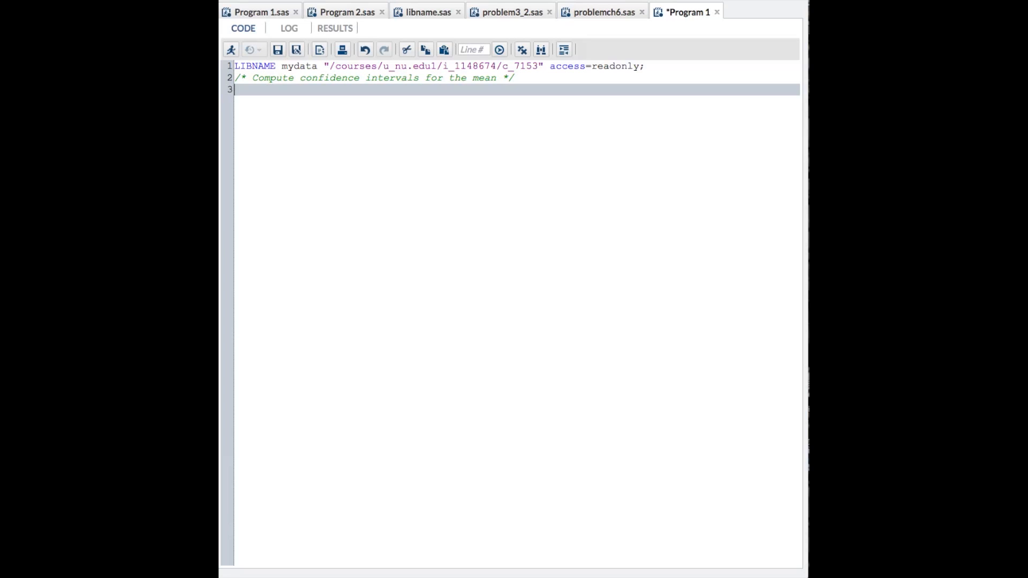
type("PROC MEANS")
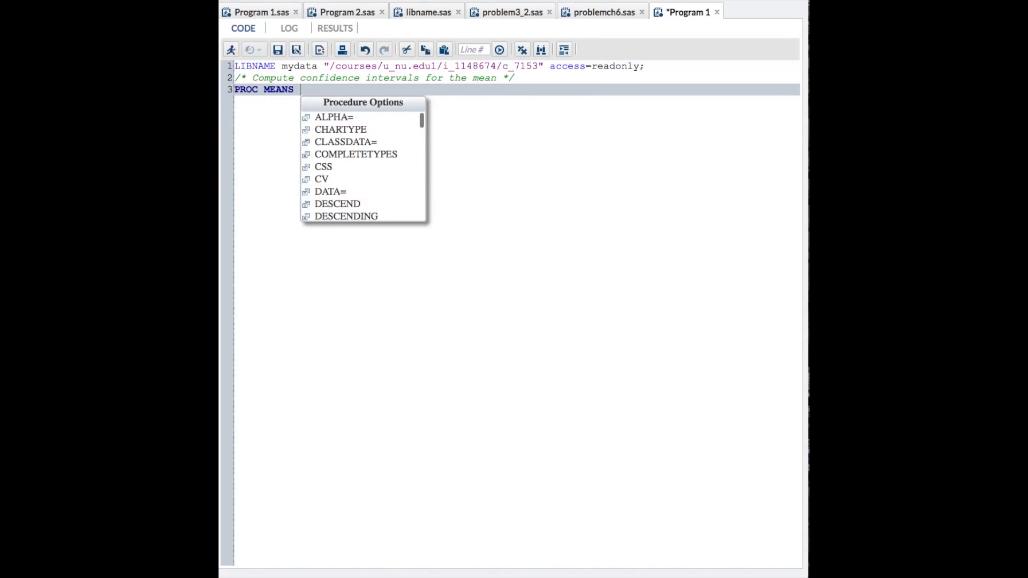
Step: Give PROC MEANS DATA=mydata.old with ALPHA=.05 and the CLM, MEAN and STD options
type("DATA")
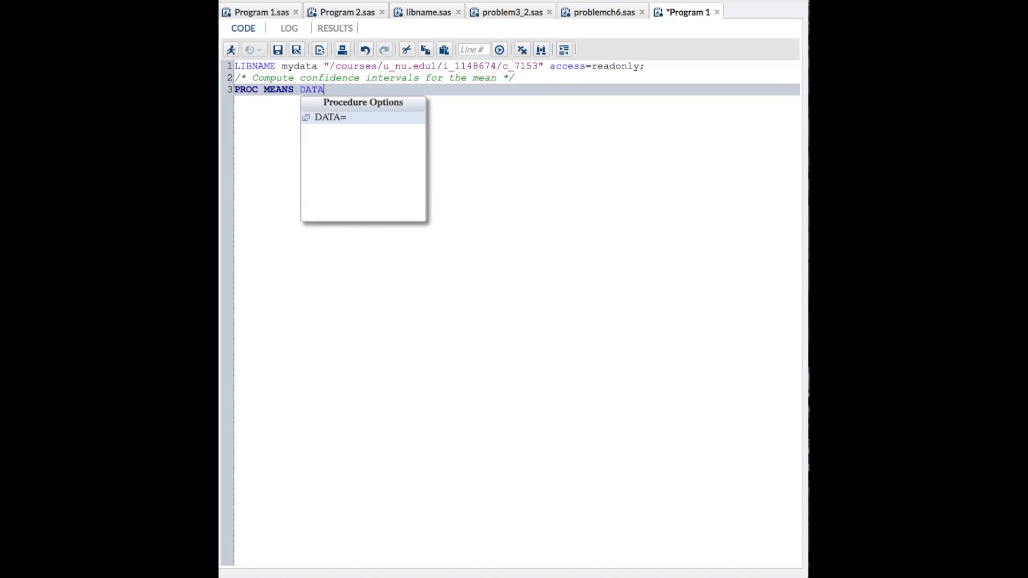
type("= m")
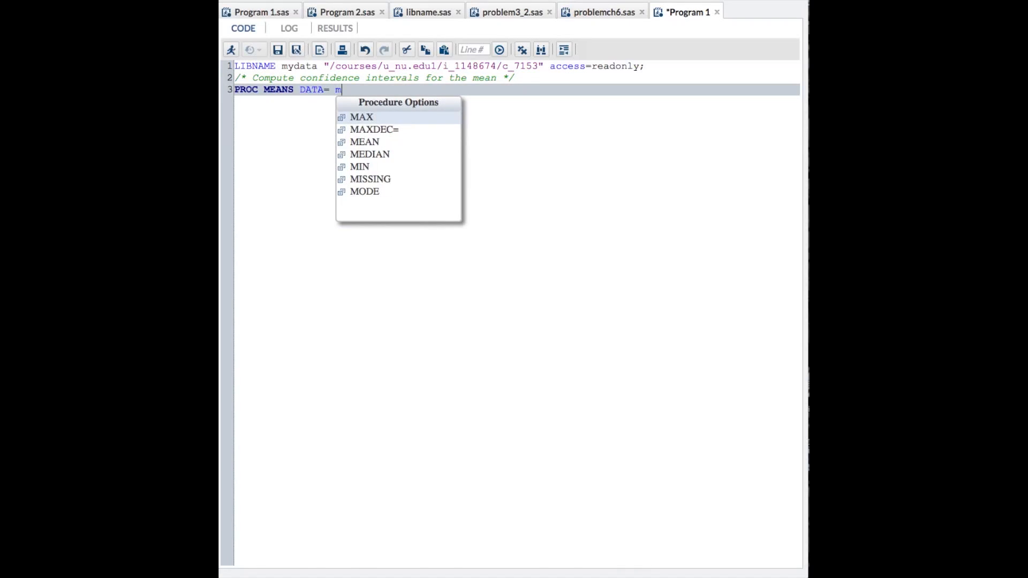
type("ydata")
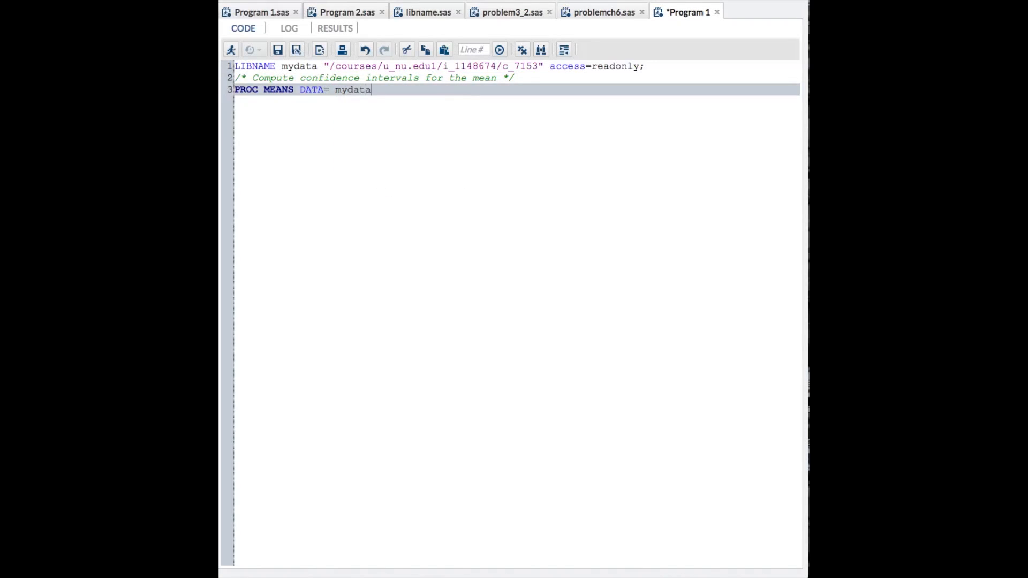
type(".old")
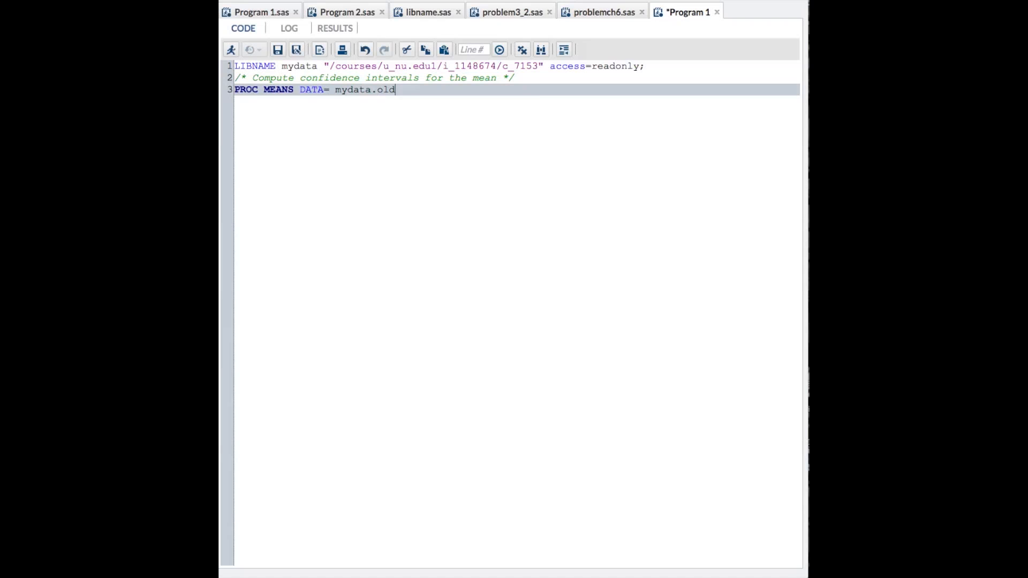
type("\" \"")
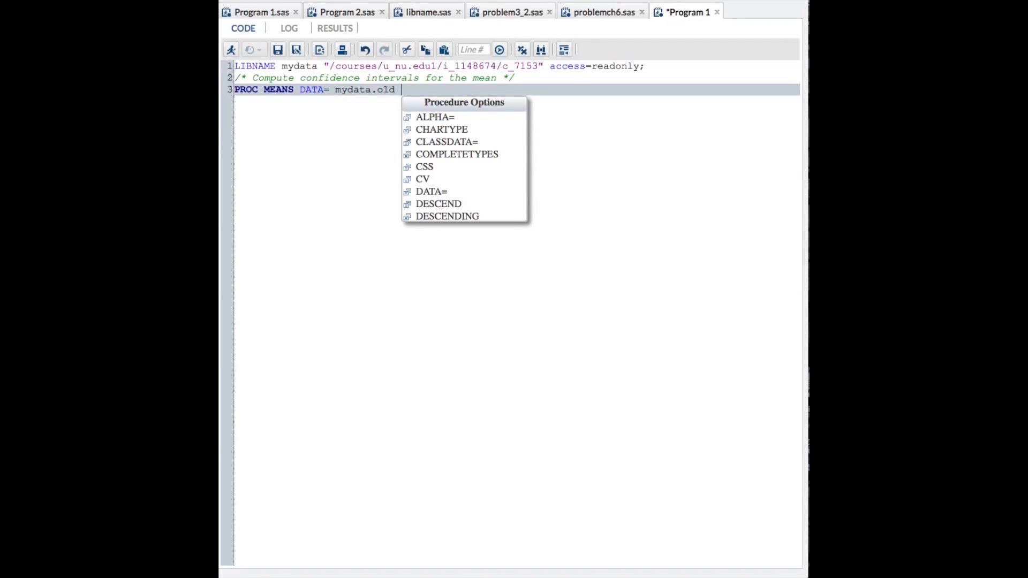
type("AL")
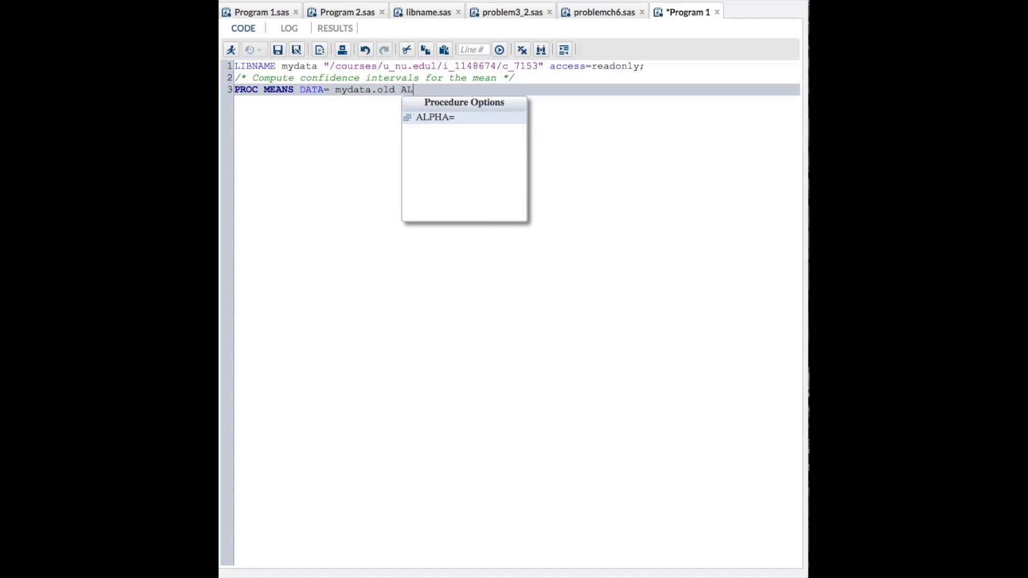
type("PG")
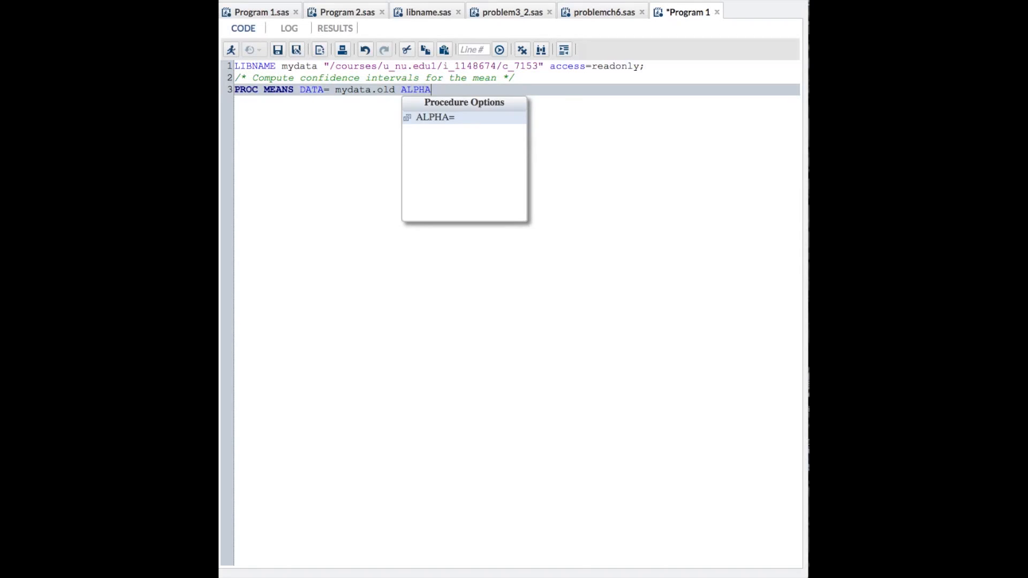
type("=")
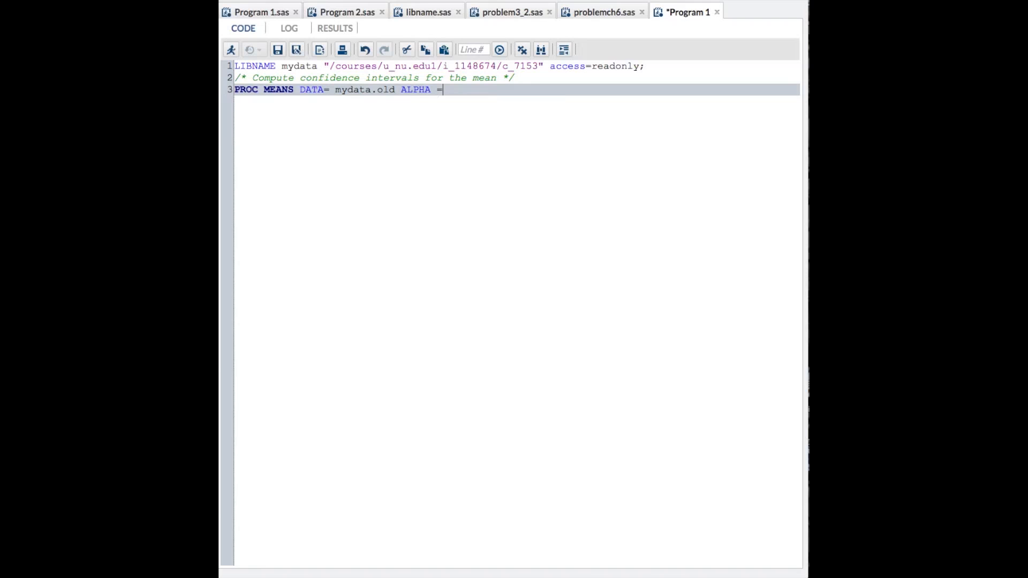
type(".5")
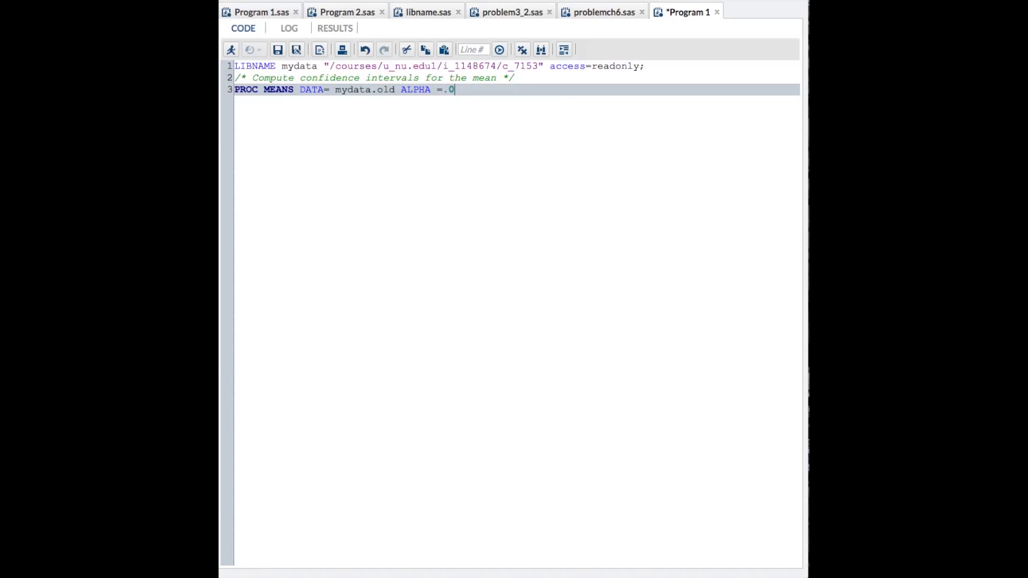
type("5")
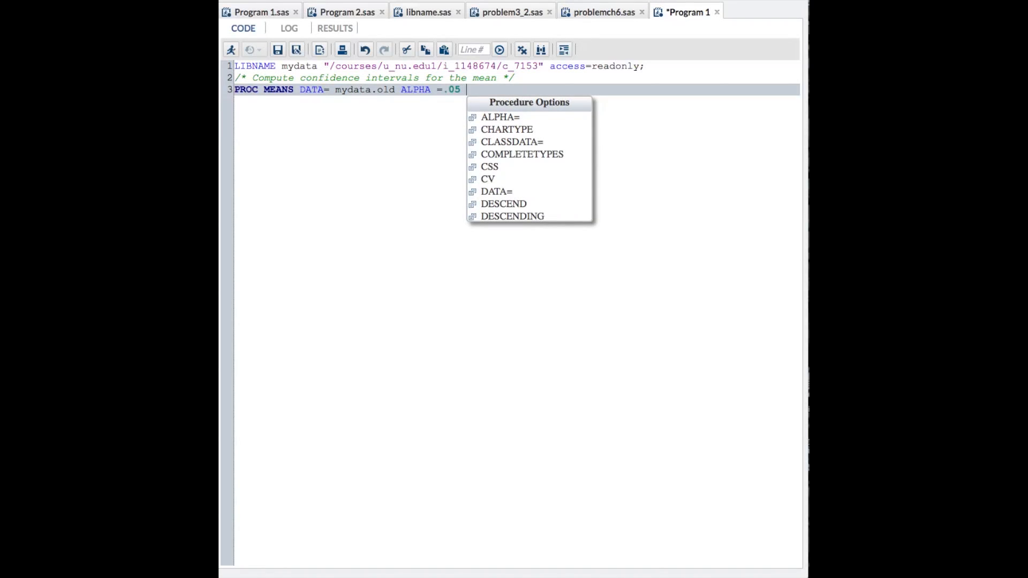
type("CLM")
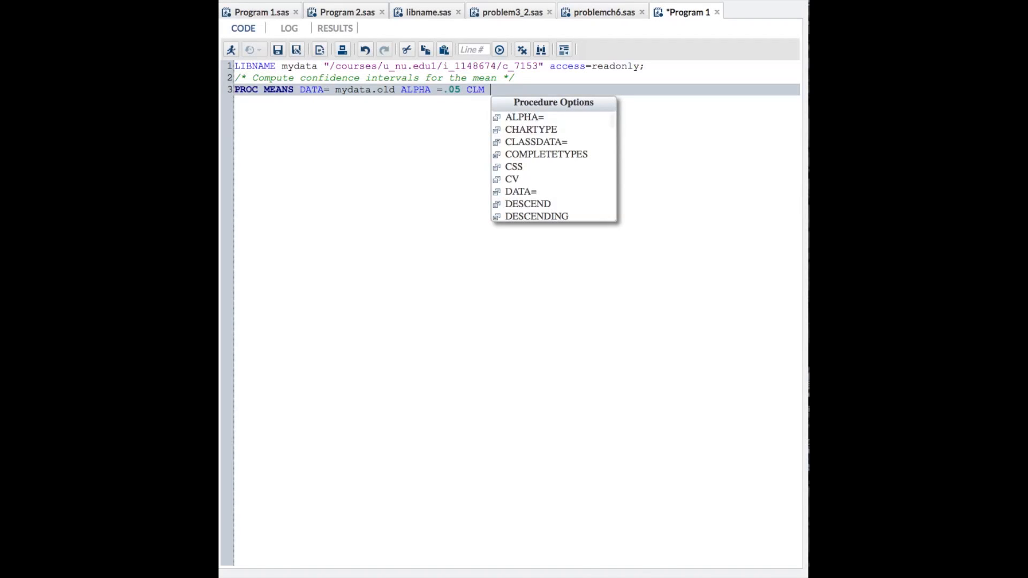
type("MEAN S")
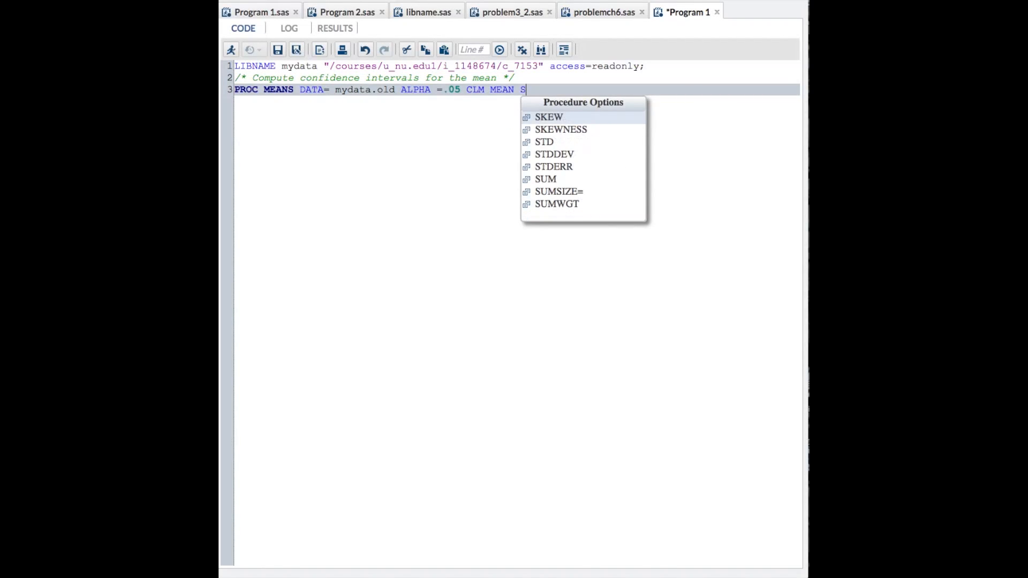
type("TD")
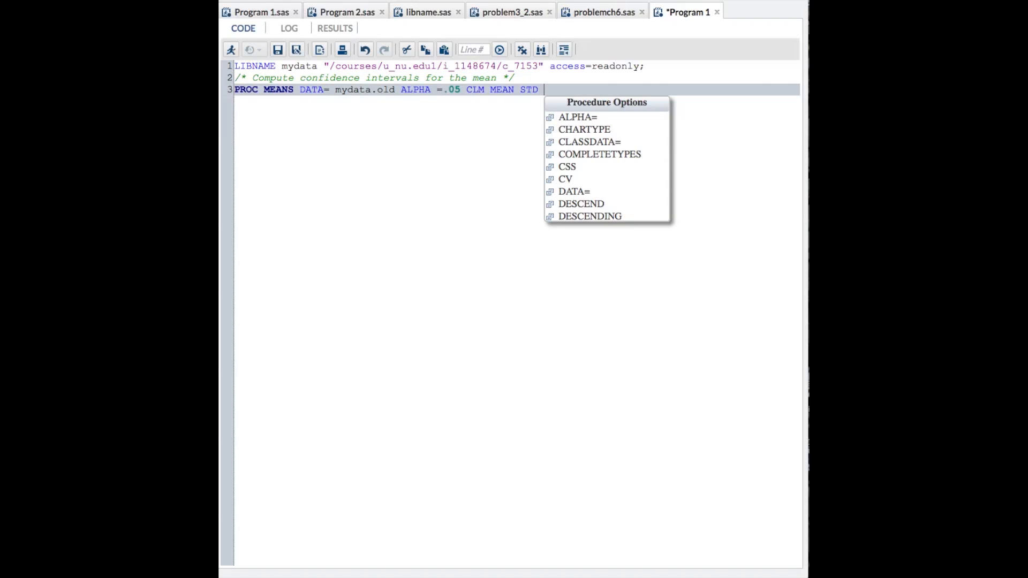
type(";")
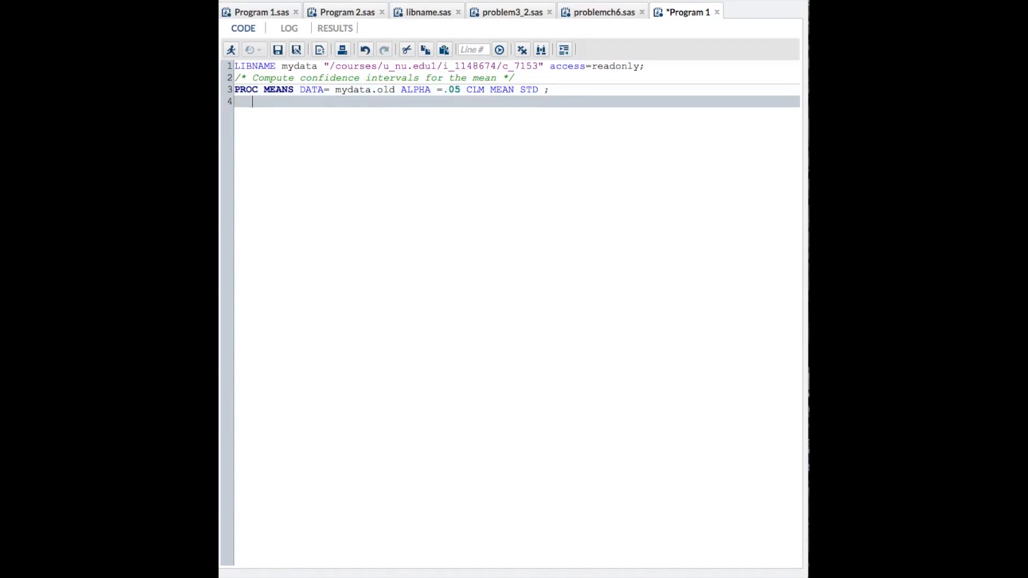
Step: Add the VAR age_comp; statement and close the step with RUN;
type("VAR")
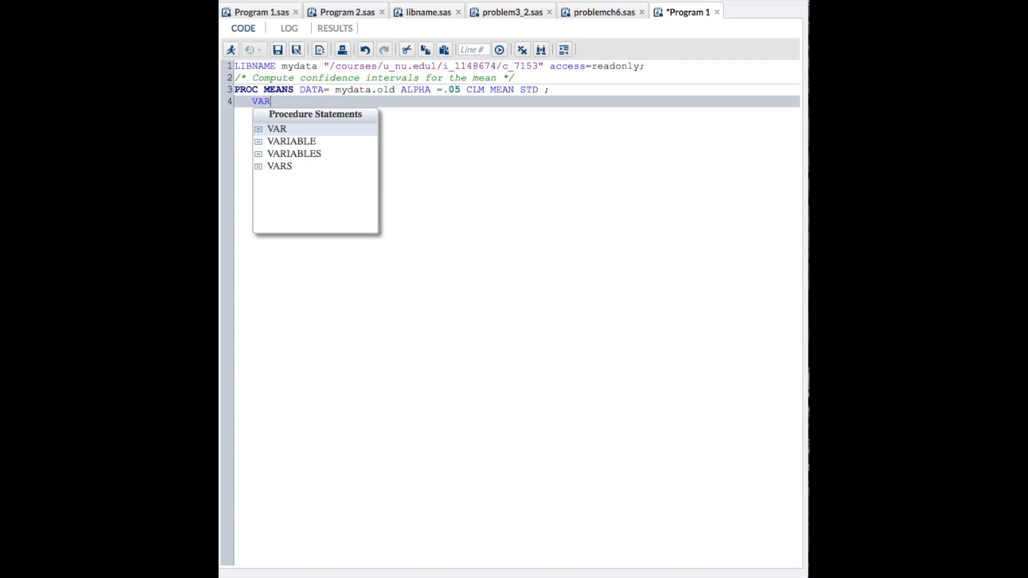
type("age_comp")
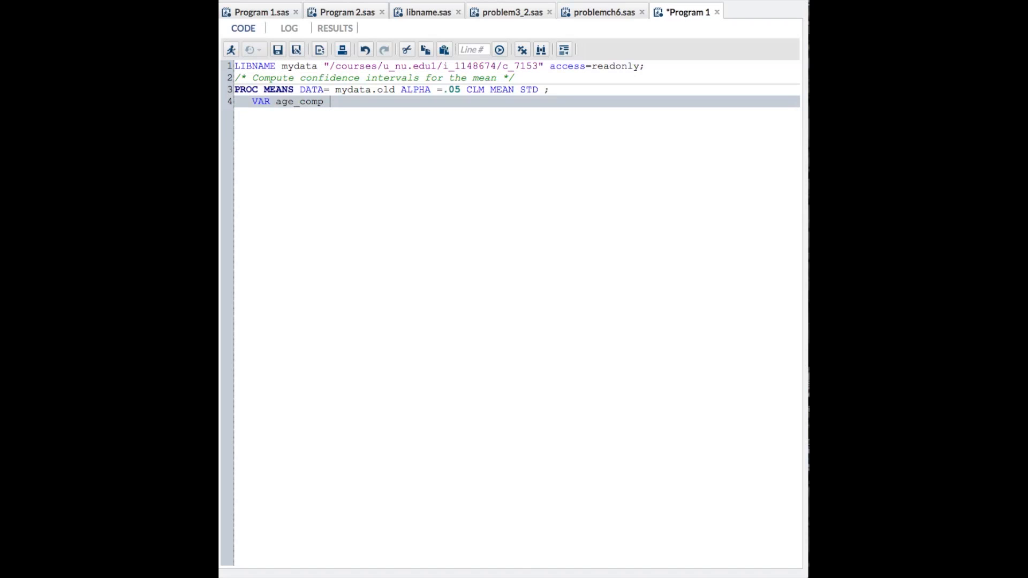
type(";")
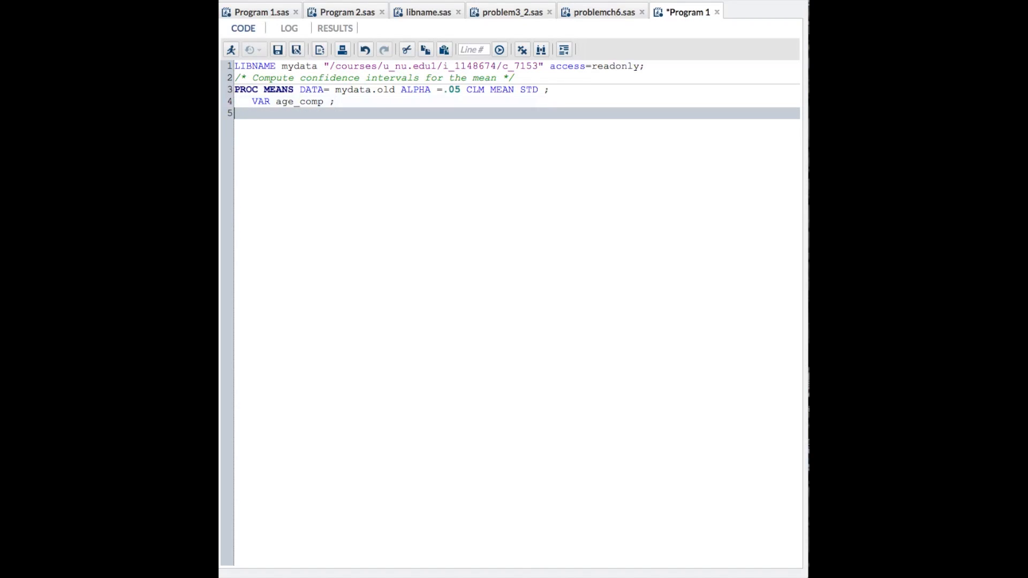
type("RUN")
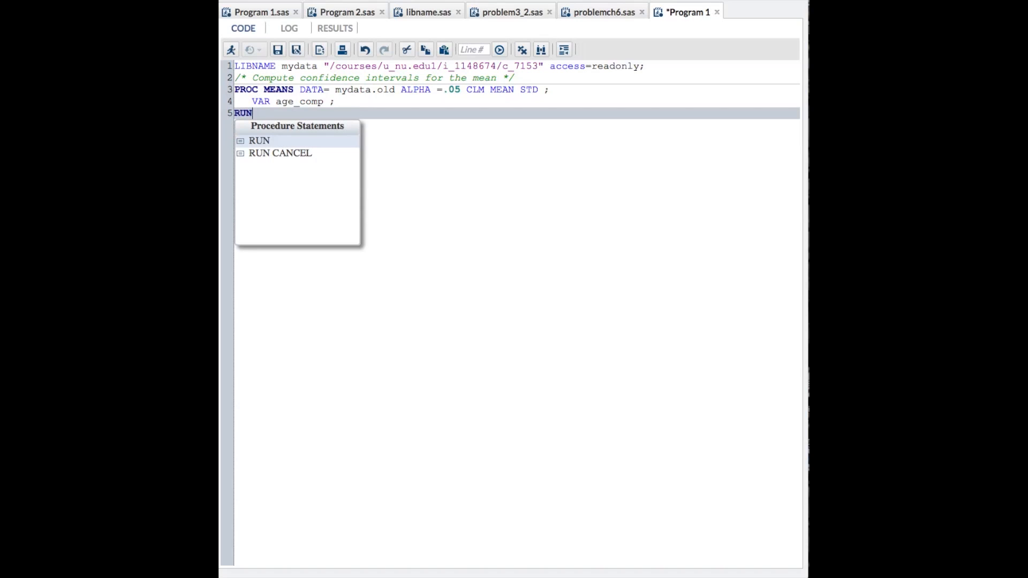
type(";")
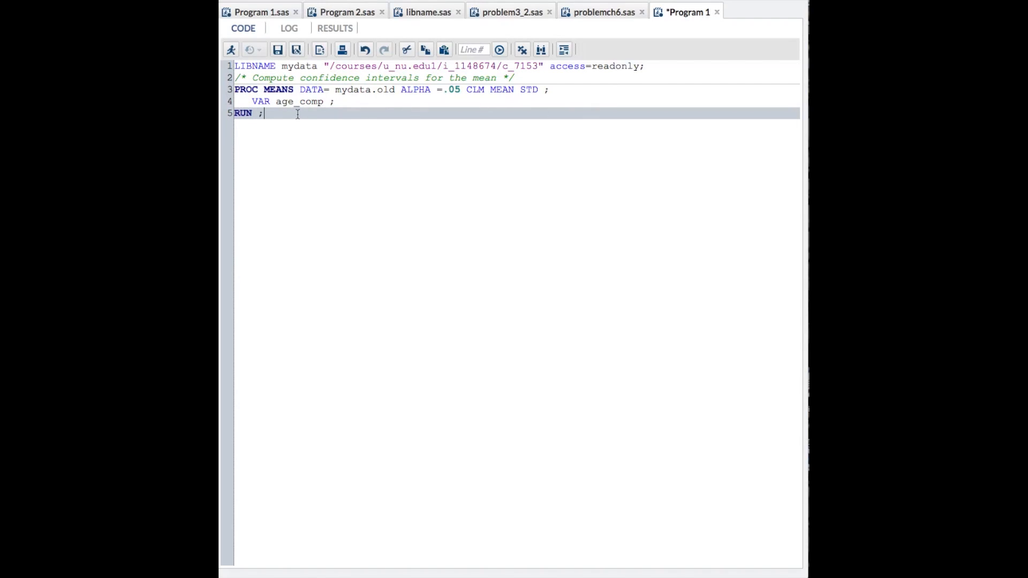
Step: Run the whole program to show the MEANS results for age_comp
key("ctrl+a")
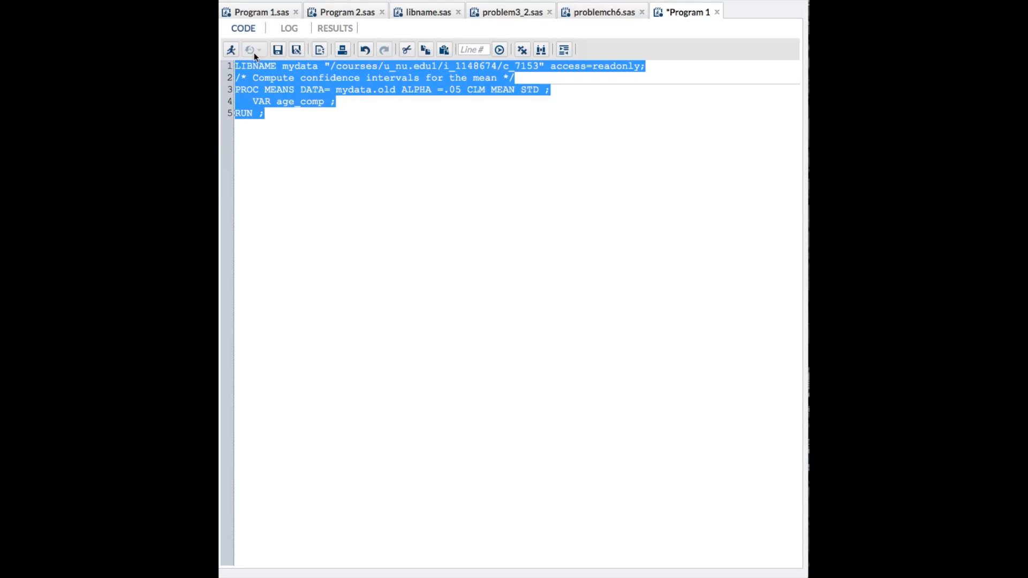
left_click(231, 49)
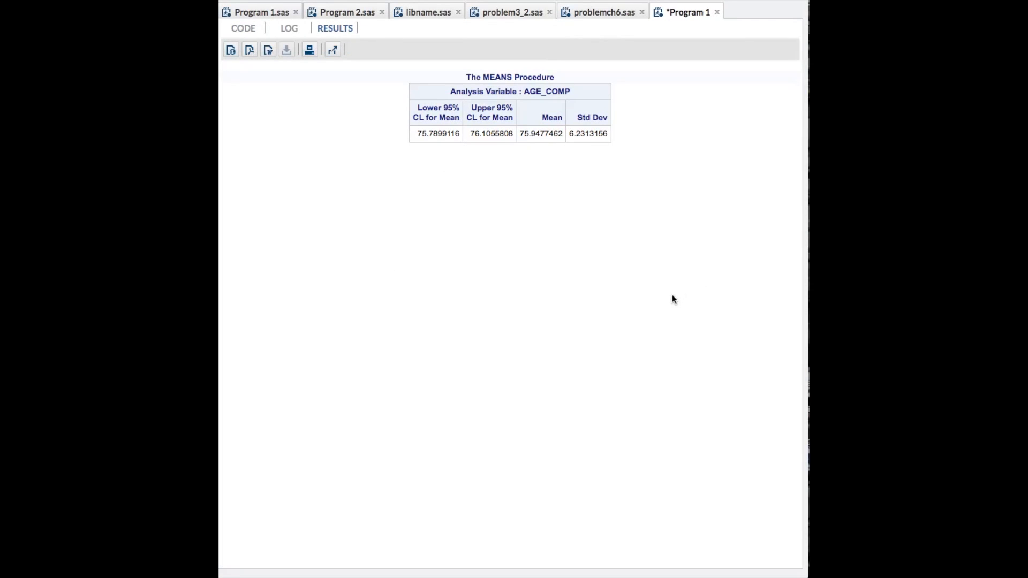
mouse_move(555, 156)
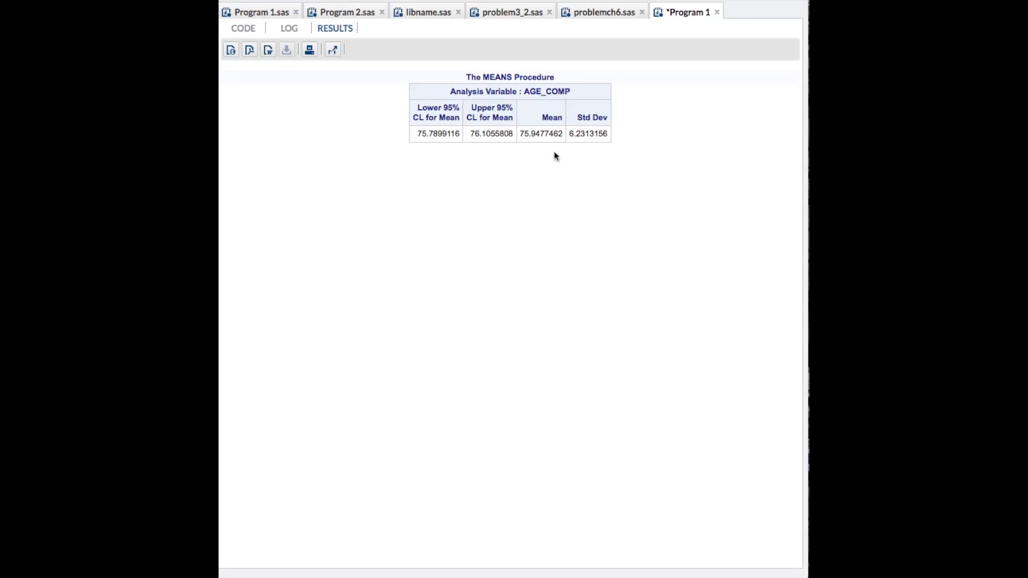
mouse_move(541, 144)
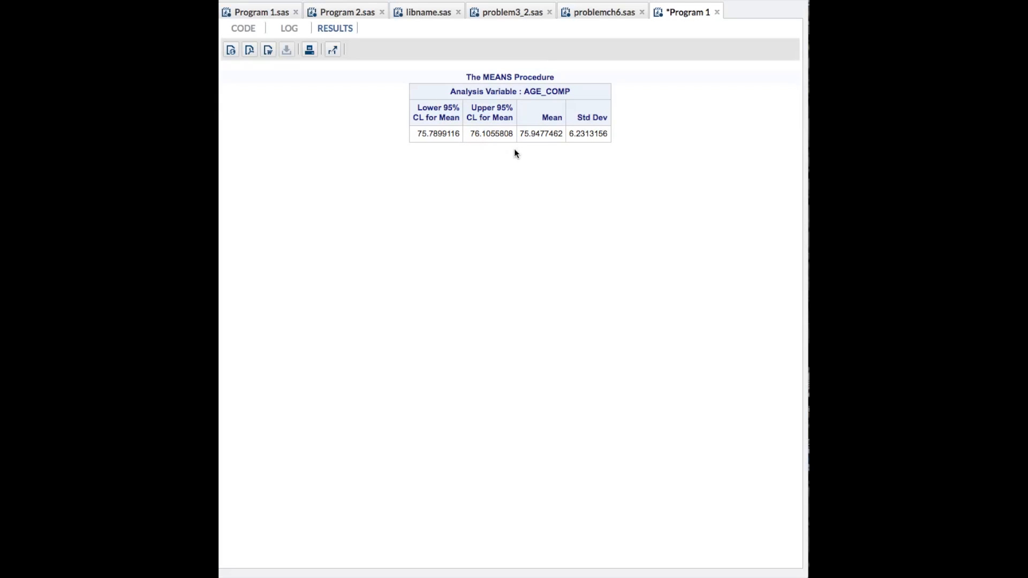
mouse_move(458, 155)
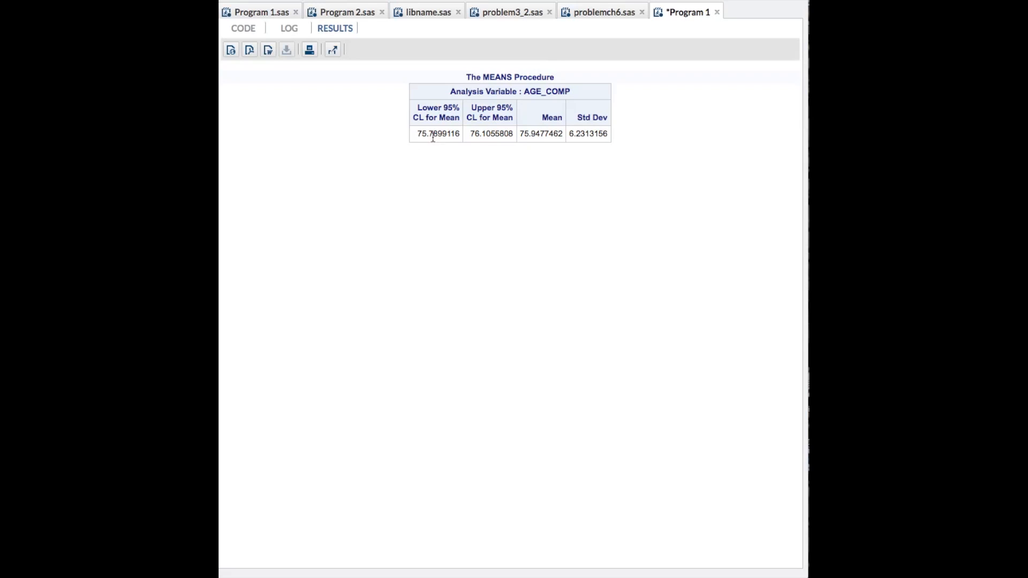
mouse_move(689, 249)
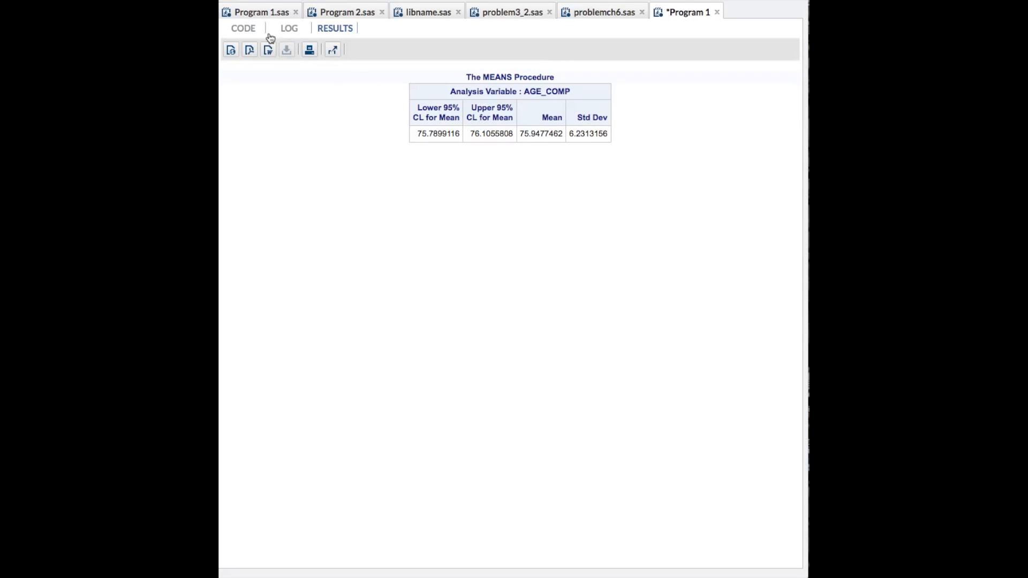
left_click(242, 27)
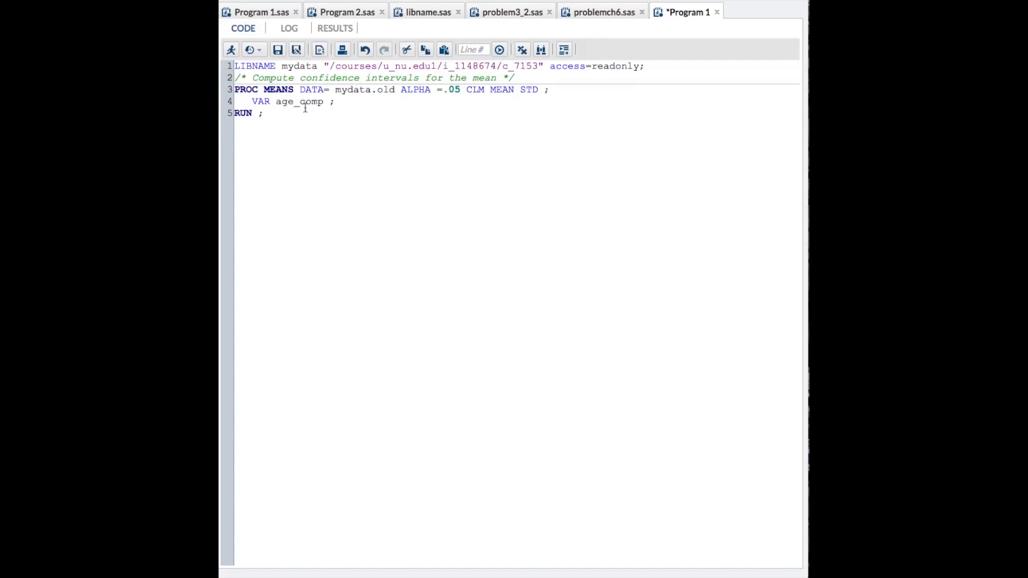
mouse_move(414, 99)
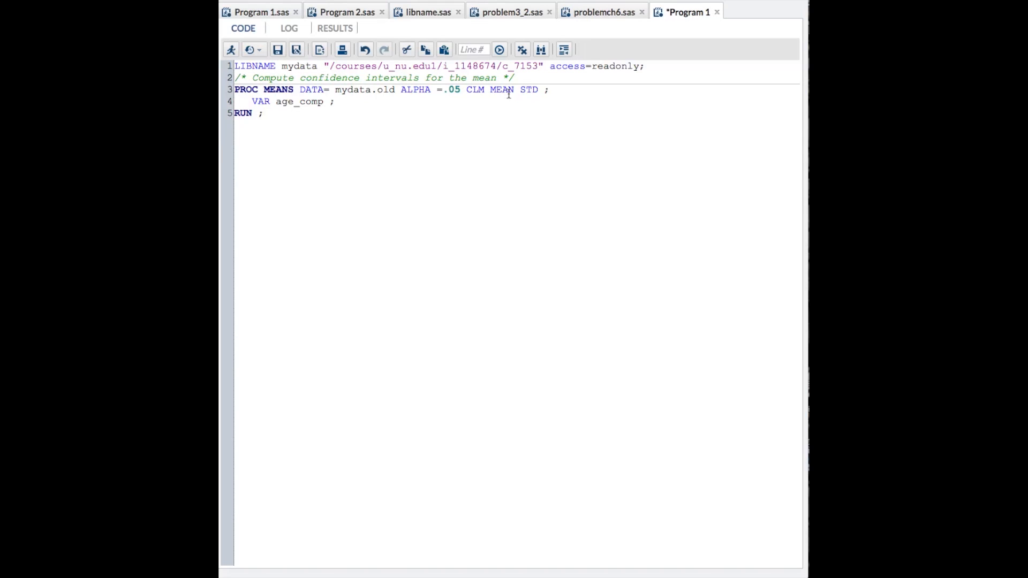
mouse_move(336, 117)
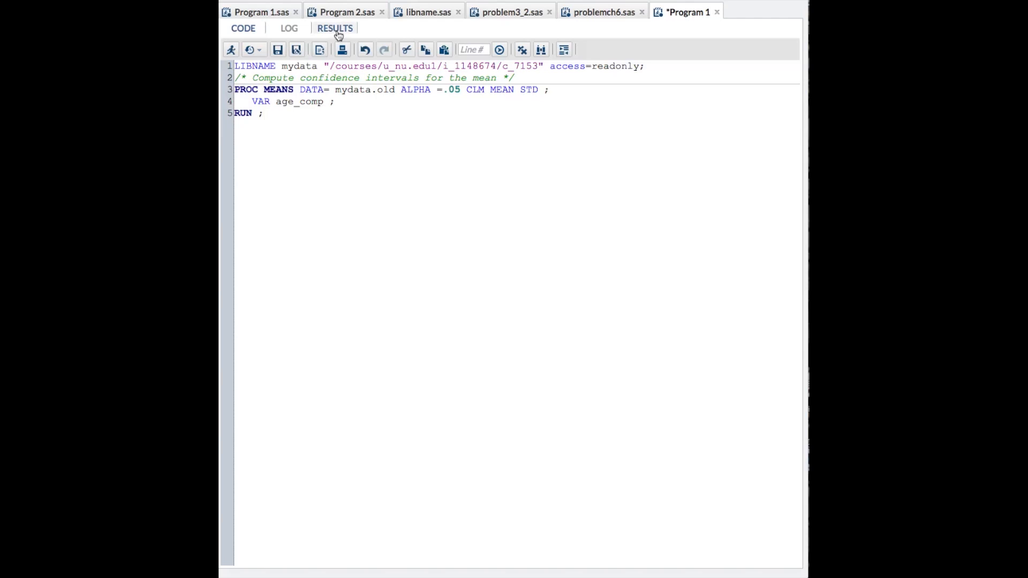
left_click(335, 27)
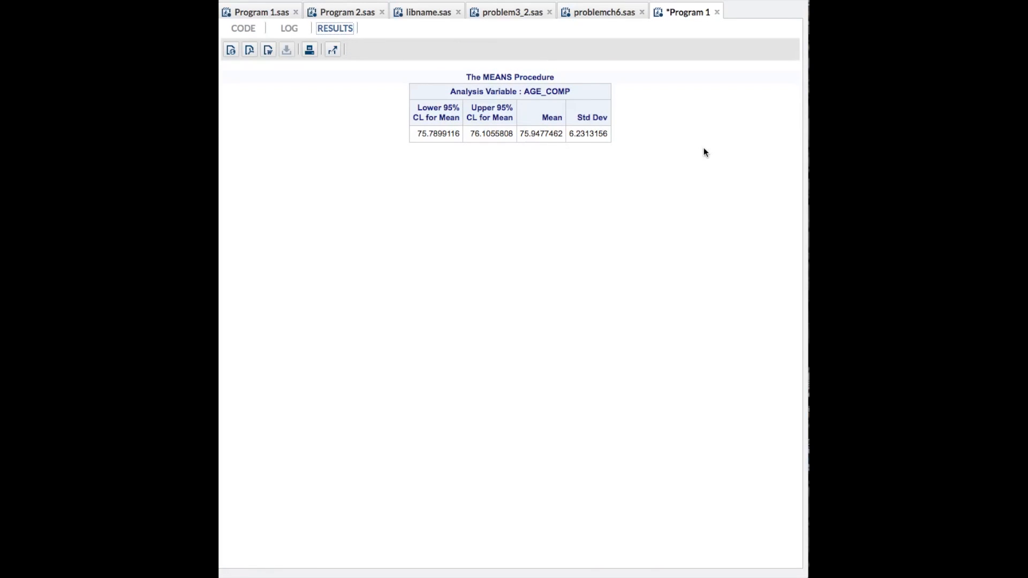